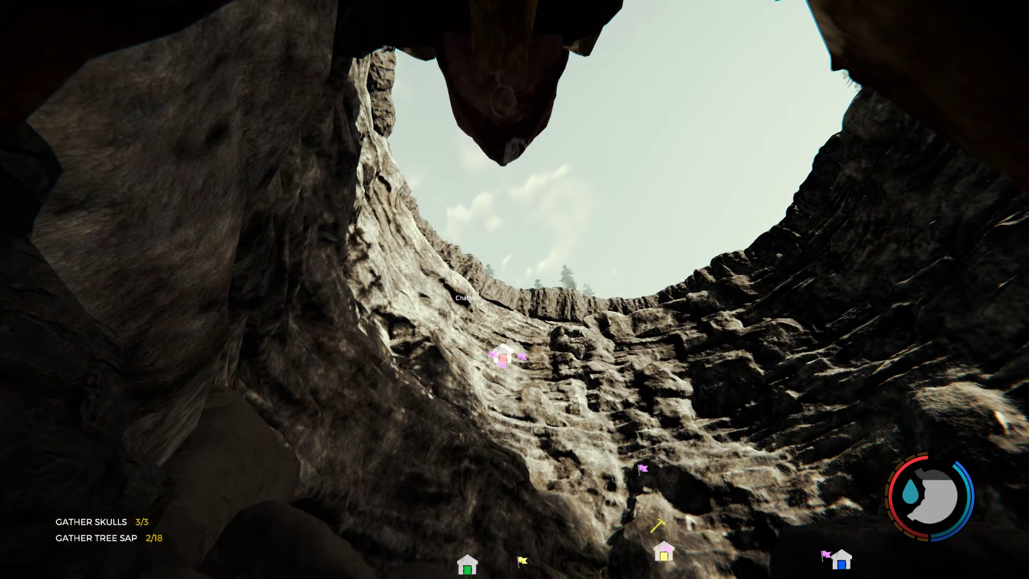
pyautogui.moveTo(515, 289)
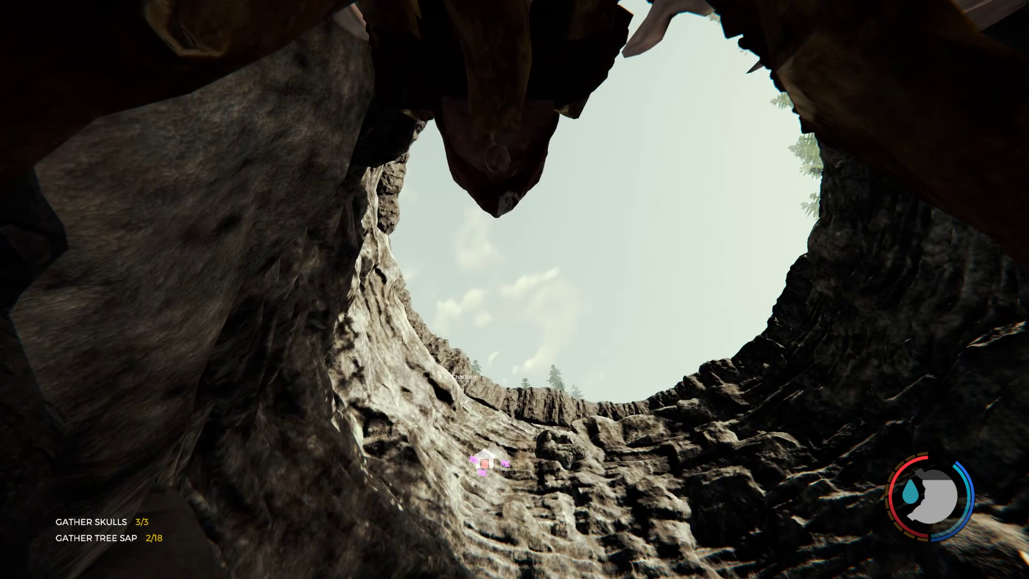